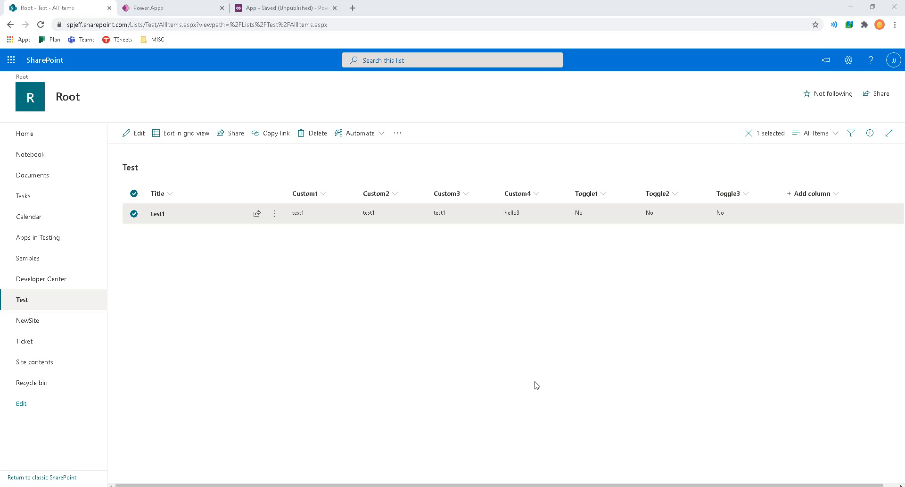
pyautogui.moveTo(612, 356)
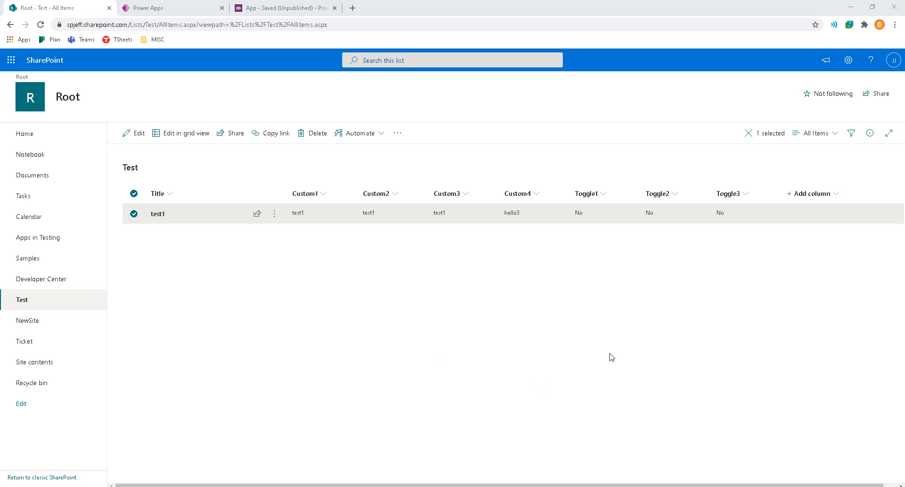
pyautogui.moveTo(295, 66)
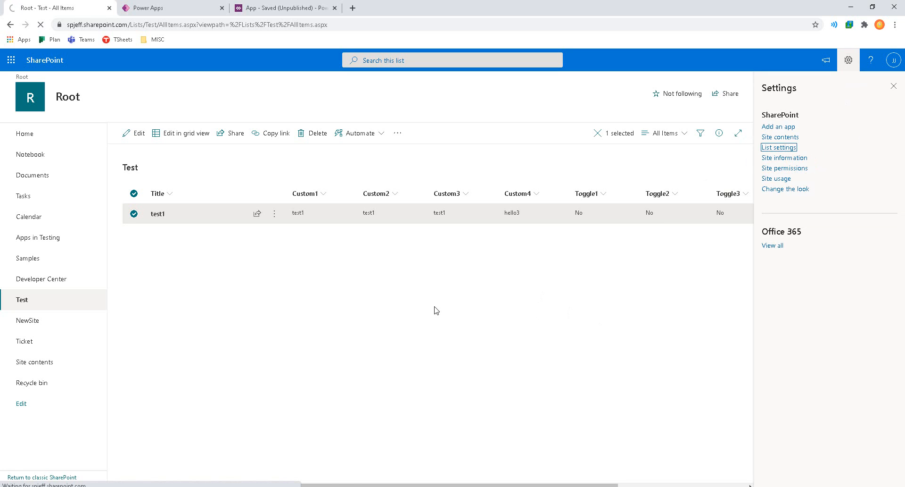
# Review the Test list's Columns section showing Toggle1, Toggle2, Toggle3 as Yes/No, then return to Power Apps Studio.
pyautogui.click(779, 148)
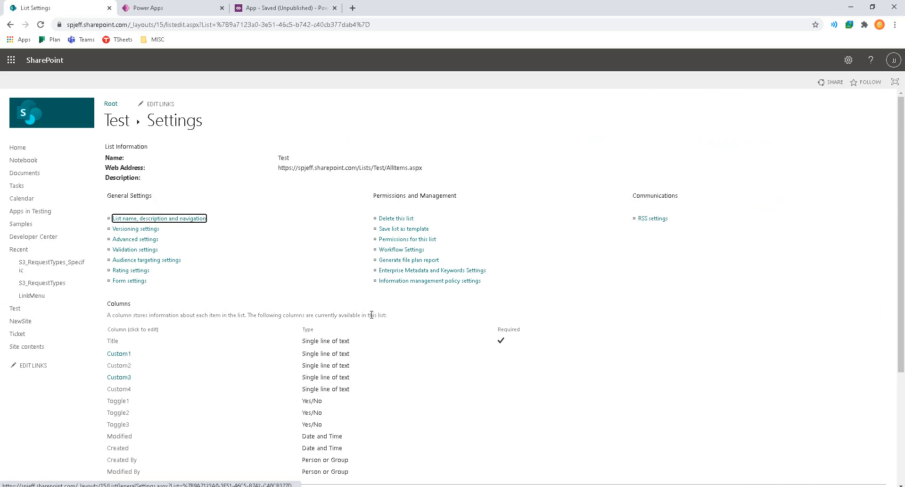
pyautogui.scroll(-3)
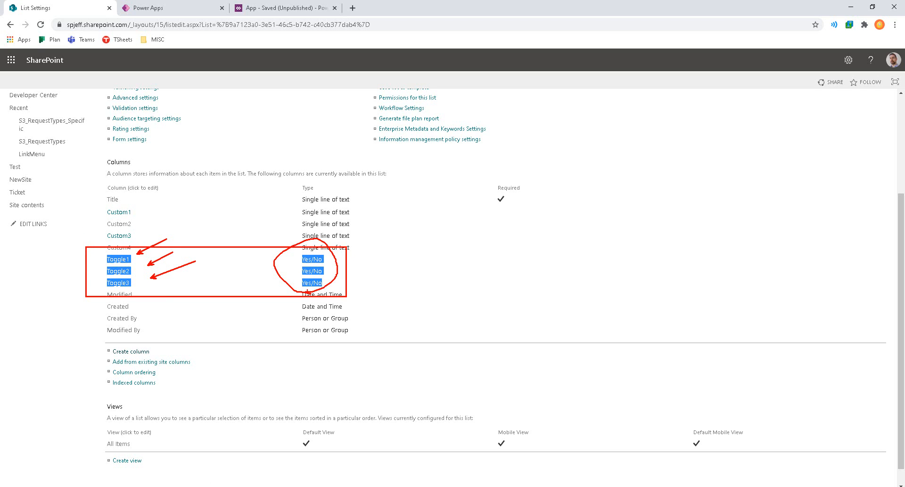
pyautogui.scroll(3)
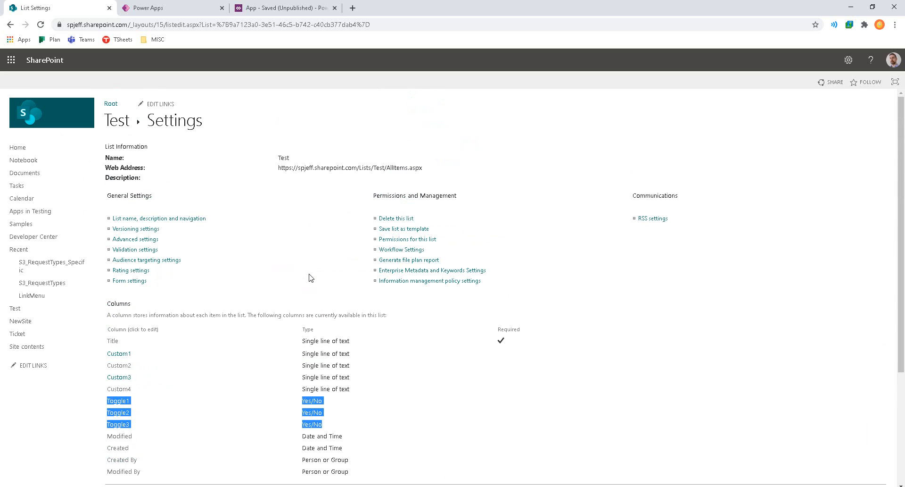
pyautogui.moveTo(265, 143)
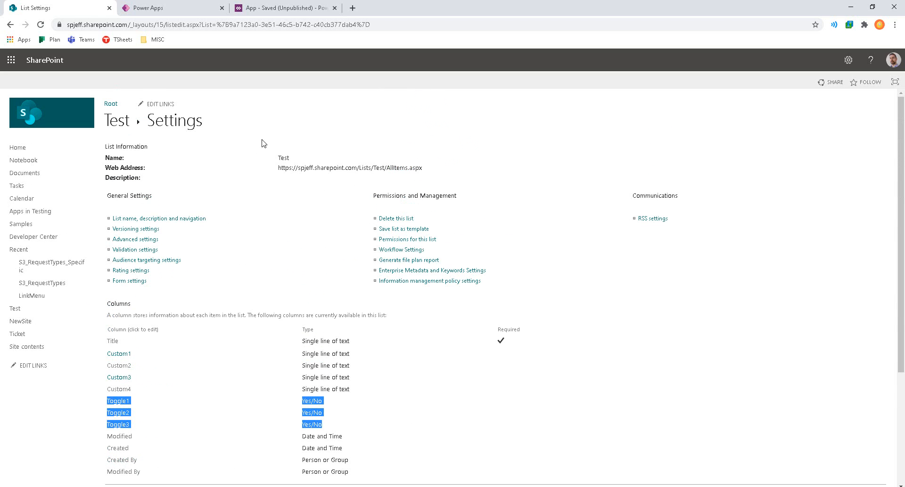
pyautogui.click(286, 8)
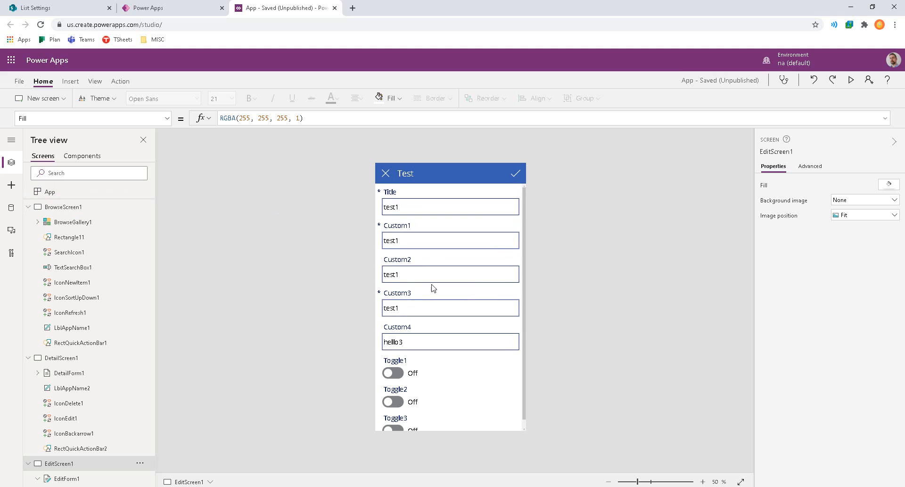
# Select EditForm1 on EditScreen1 and run the app preview showing all three toggles off.
pyautogui.click(28, 237)
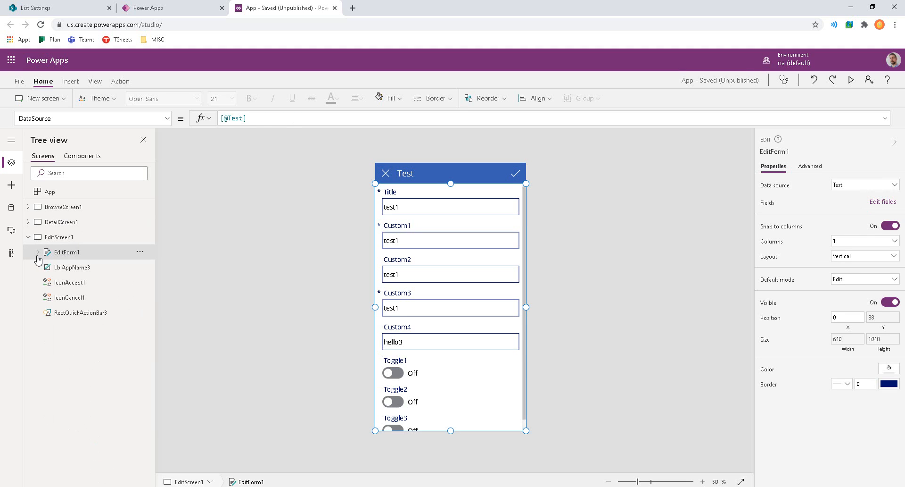
pyautogui.click(38, 252)
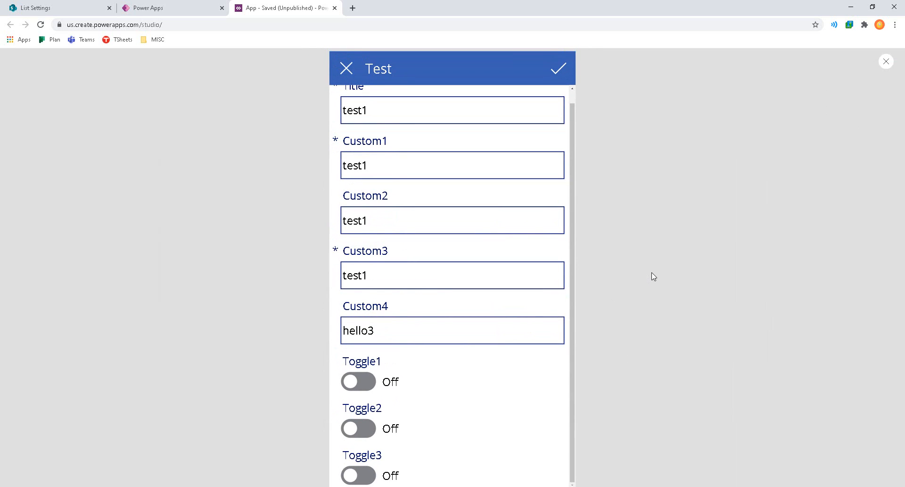
# Switch Toggle3, Toggle1 and Toggle2 on in turn, confirming each turns the others off, then leave preview.
pyautogui.click(358, 381)
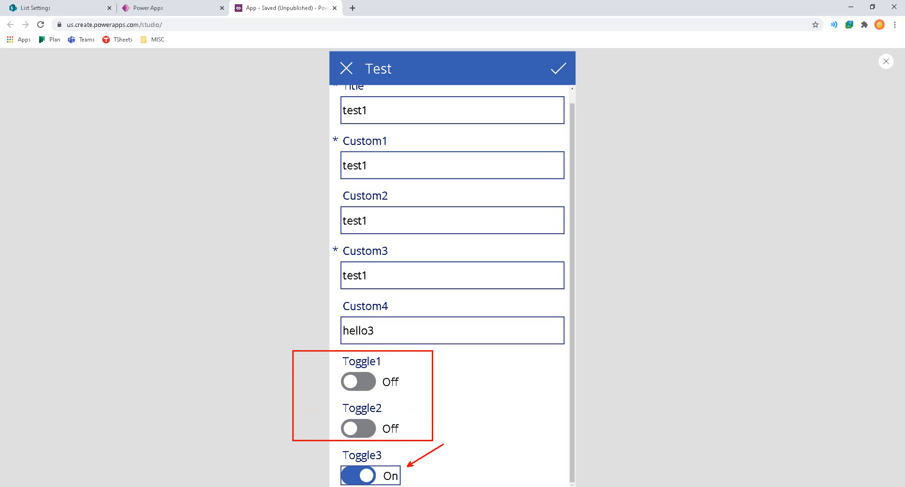
pyautogui.click(358, 381)
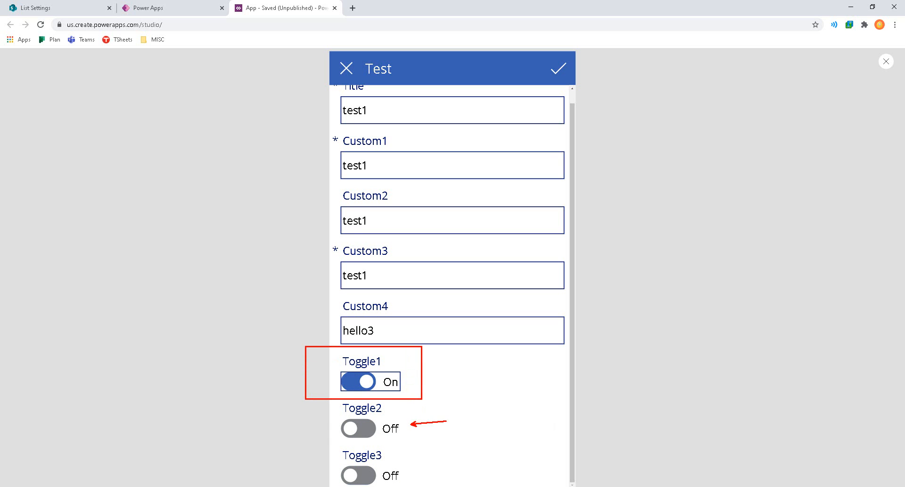
pyautogui.click(358, 429)
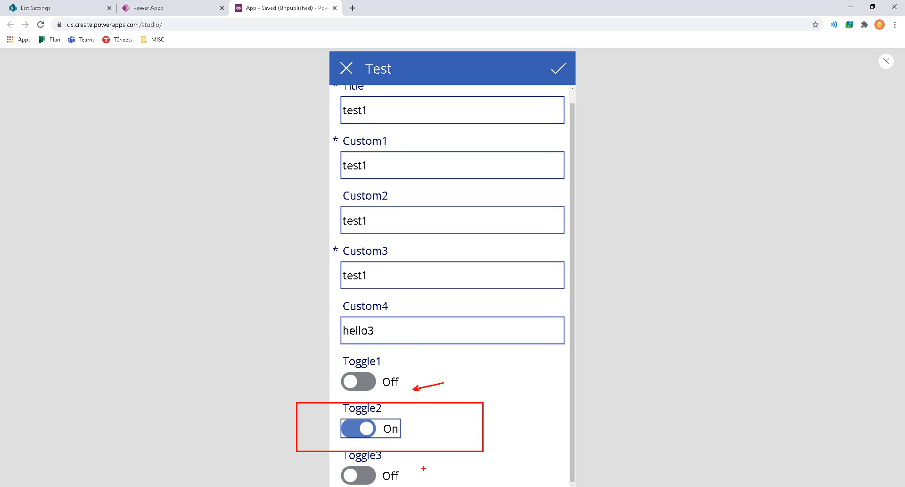
pyautogui.click(358, 428)
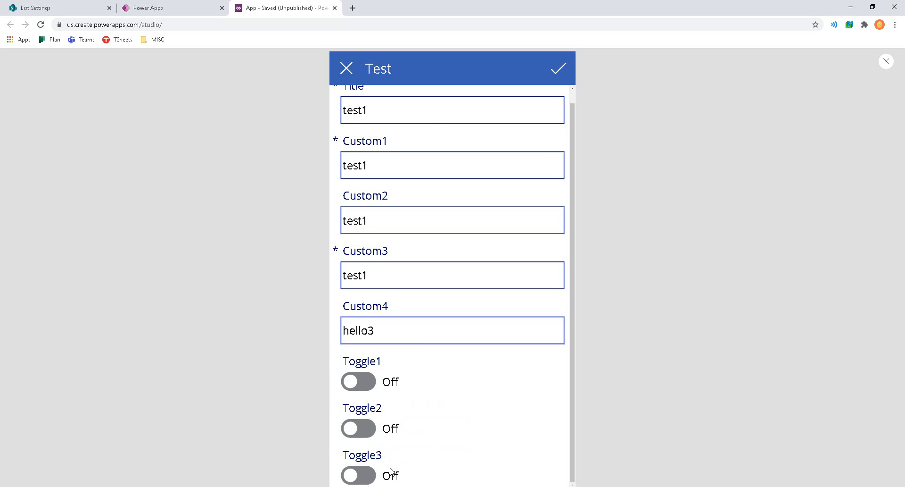
pyautogui.click(359, 475)
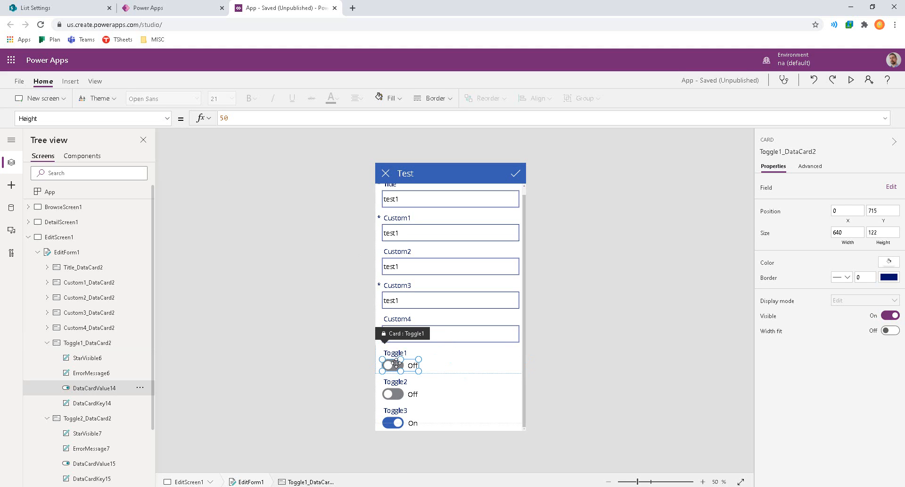
# Select the Toggle1 switch (DataCardValue14) in the form to view its properties.
pyautogui.click(392, 365)
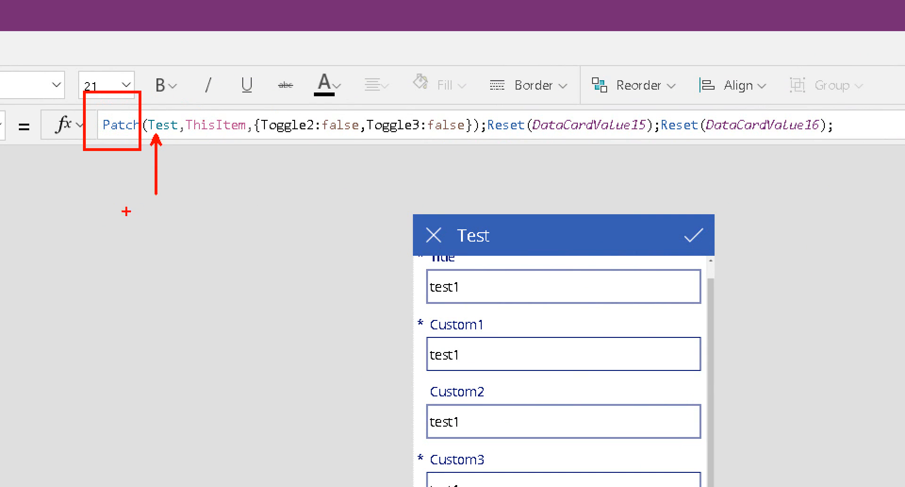
# Annotate Toggle1's formula parts: SPList data connection, values set, and control references being reset.
pyautogui.write('SPList data conn')
pyautogui.write('JSON set v')
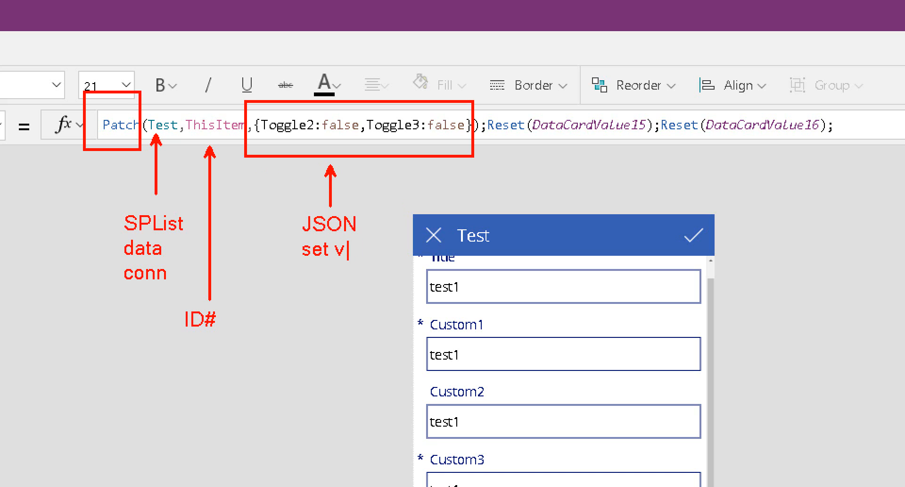
pyautogui.write('alues')
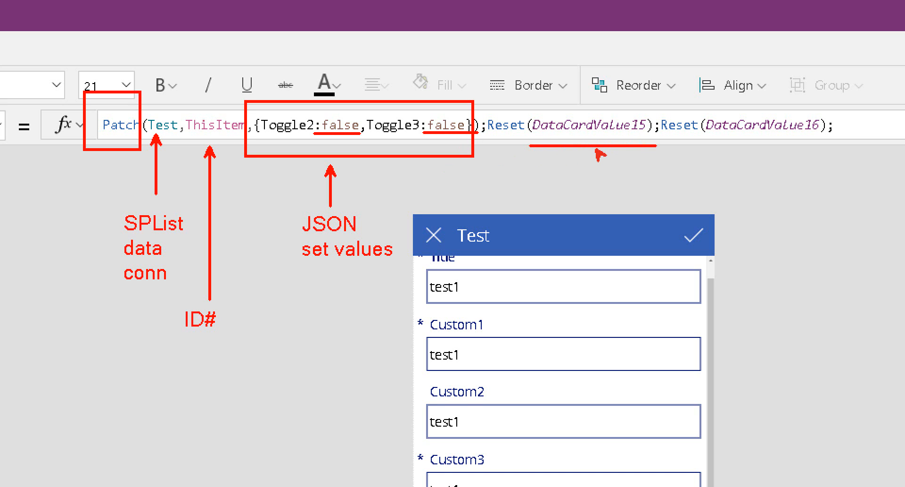
pyautogui.write('ref')
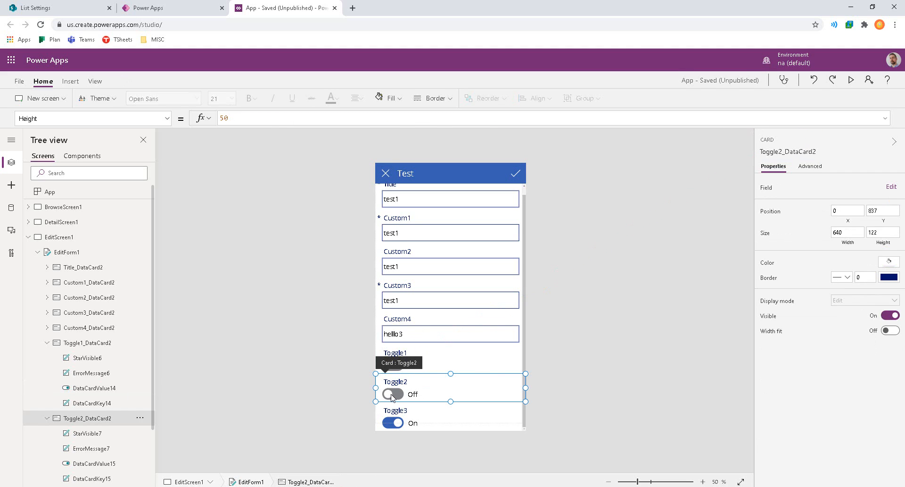
pyautogui.click(392, 394)
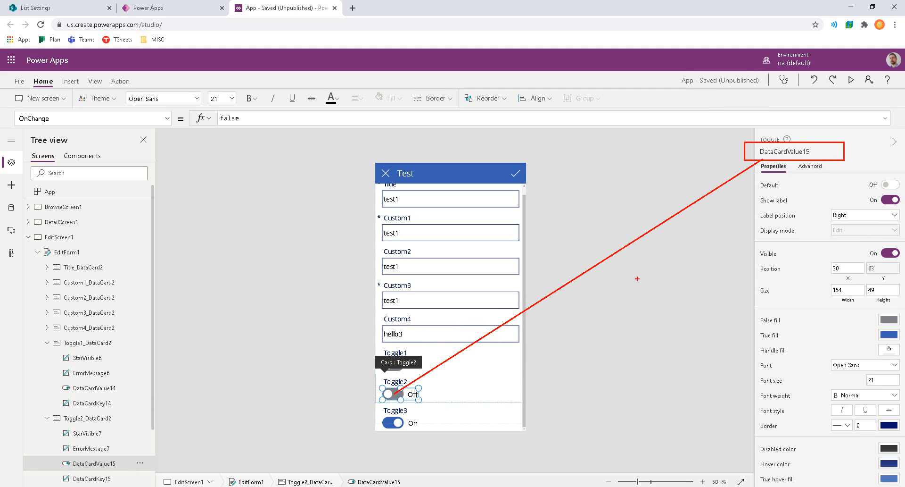
pyautogui.click(396, 422)
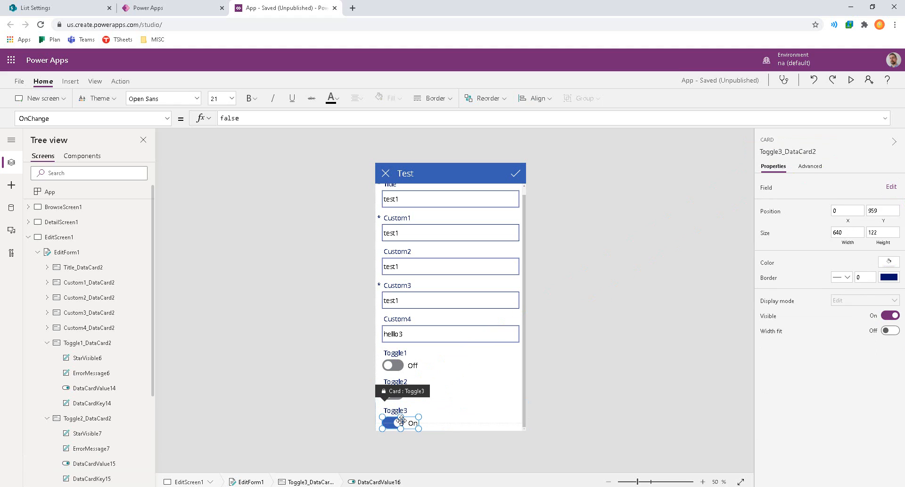
pyautogui.click(391, 423)
pyautogui.write('SP')
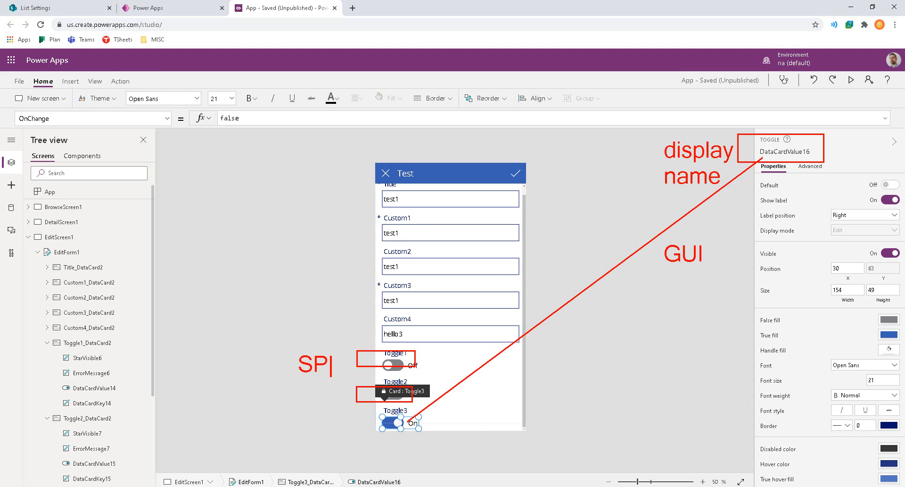
pyautogui.write('List')
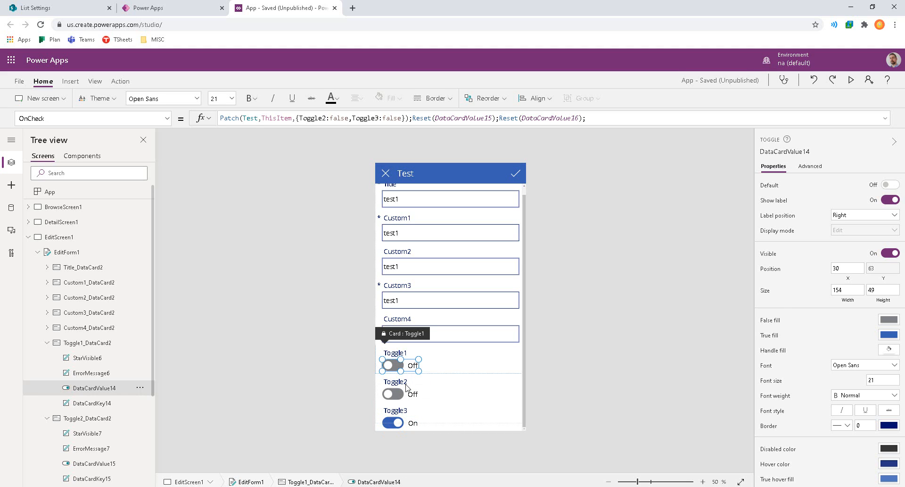
# Select Toggle2's switch (DataCardValue15) to give it the OnCheck formula patching Toggle1 and Toggle3 to false.
pyautogui.click(392, 393)
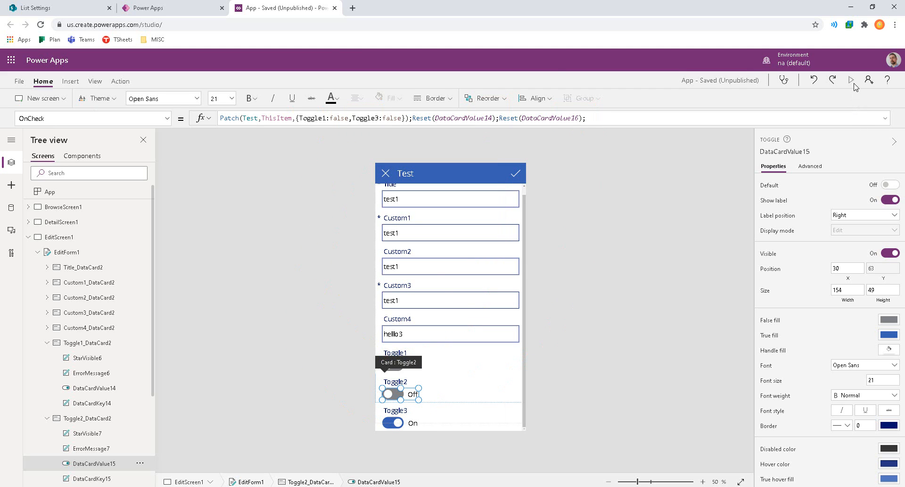
pyautogui.click(851, 79)
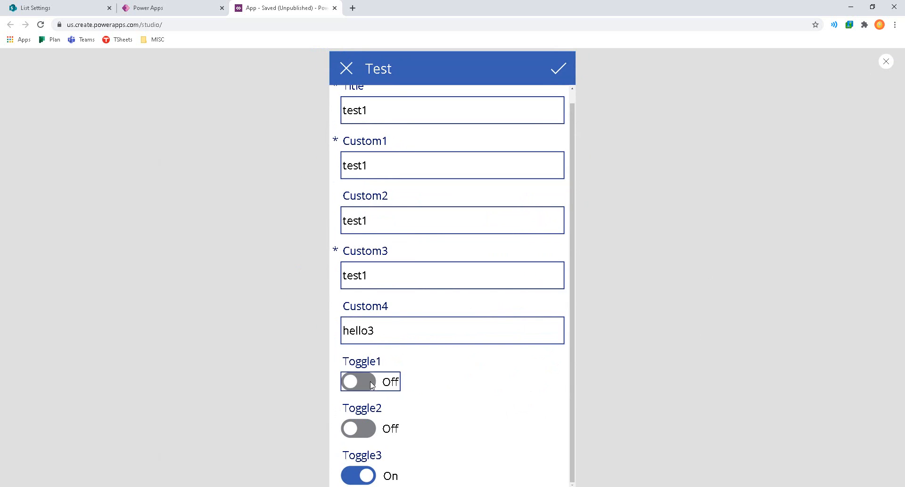
pyautogui.click(359, 381)
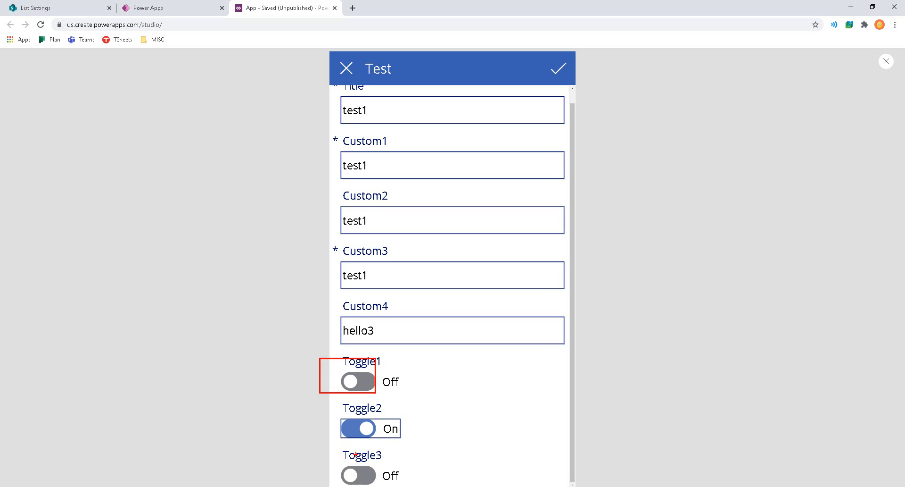
pyautogui.click(359, 475)
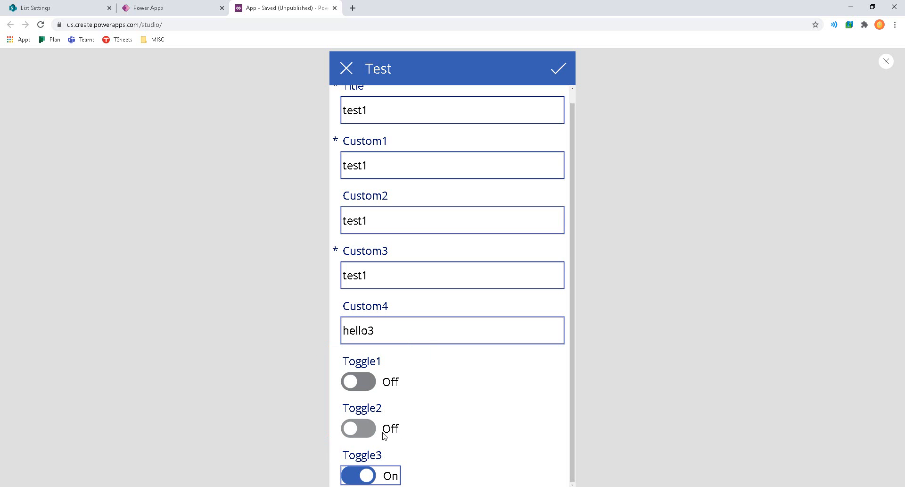
pyautogui.click(358, 428)
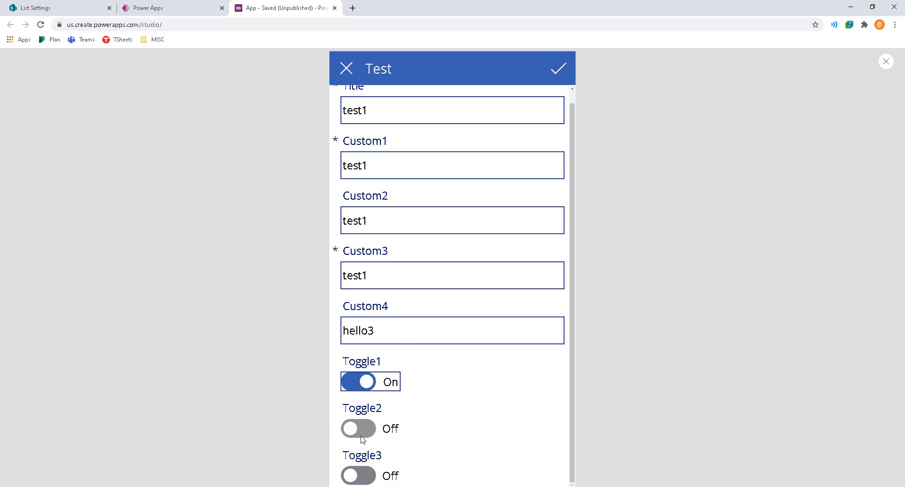
pyautogui.moveTo(366, 427)
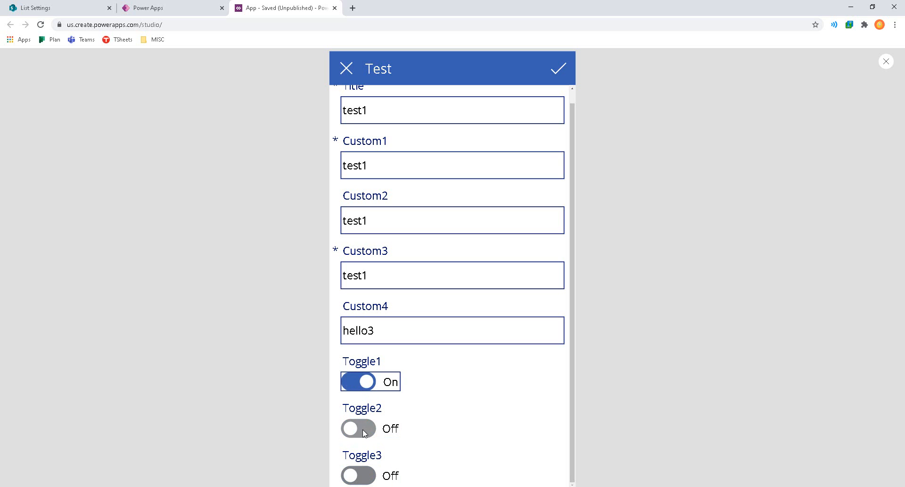
pyautogui.click(358, 429)
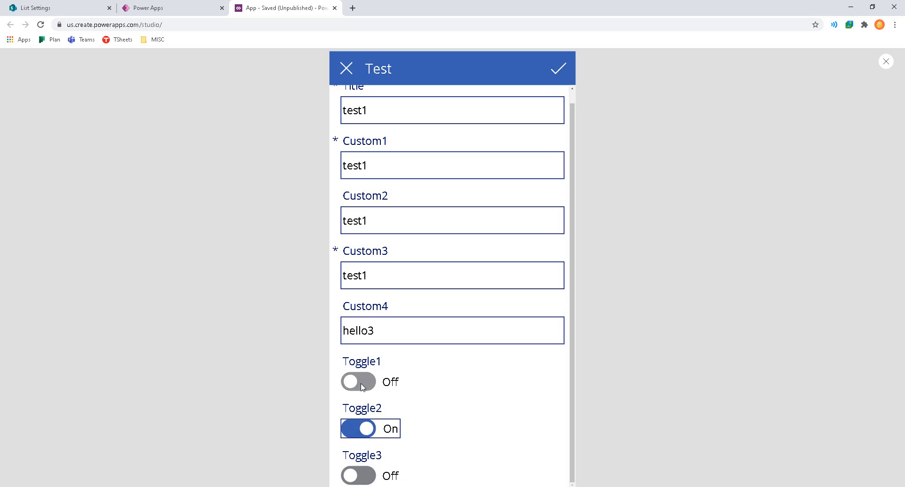
pyautogui.click(358, 428)
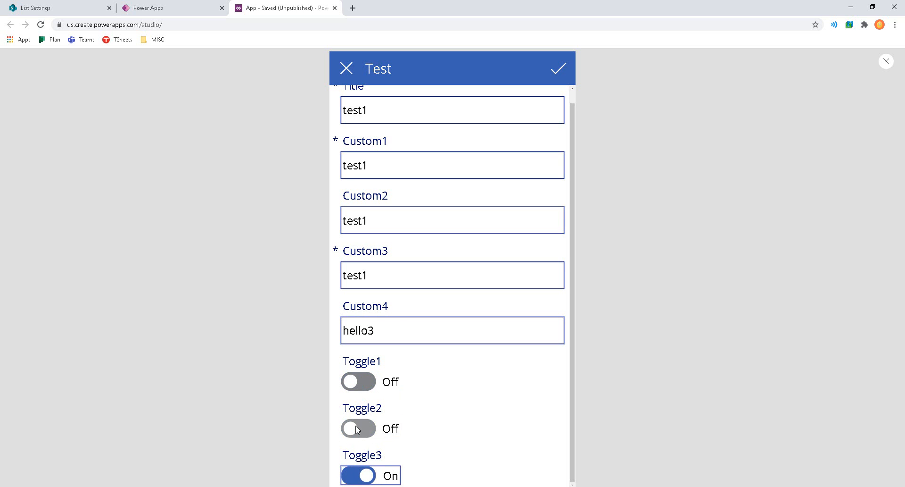
pyautogui.click(358, 428)
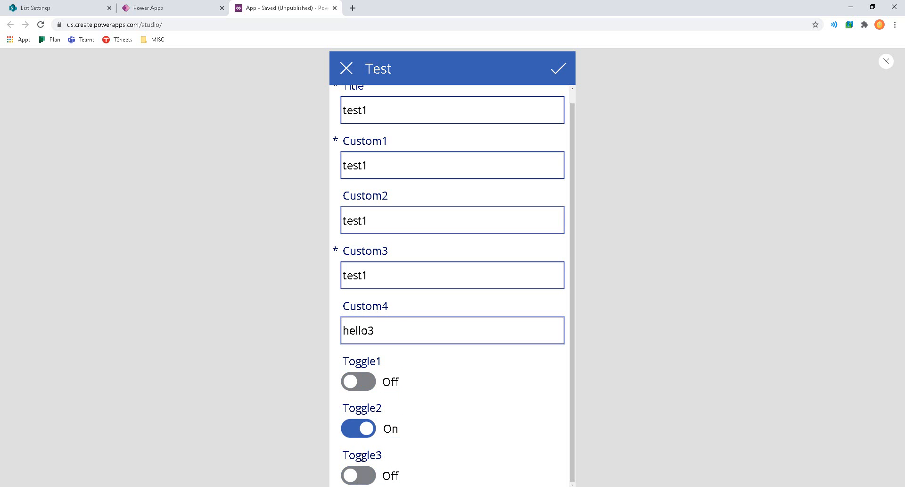
pyautogui.click(358, 381)
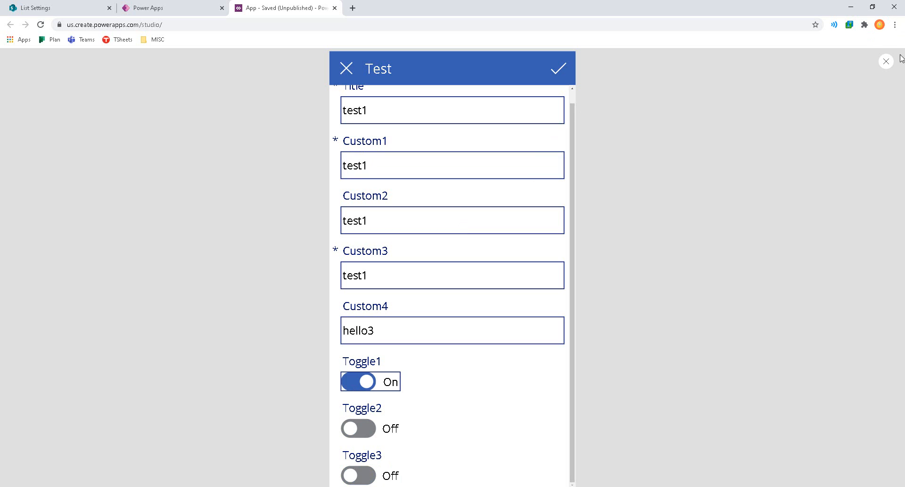
pyautogui.click(886, 61)
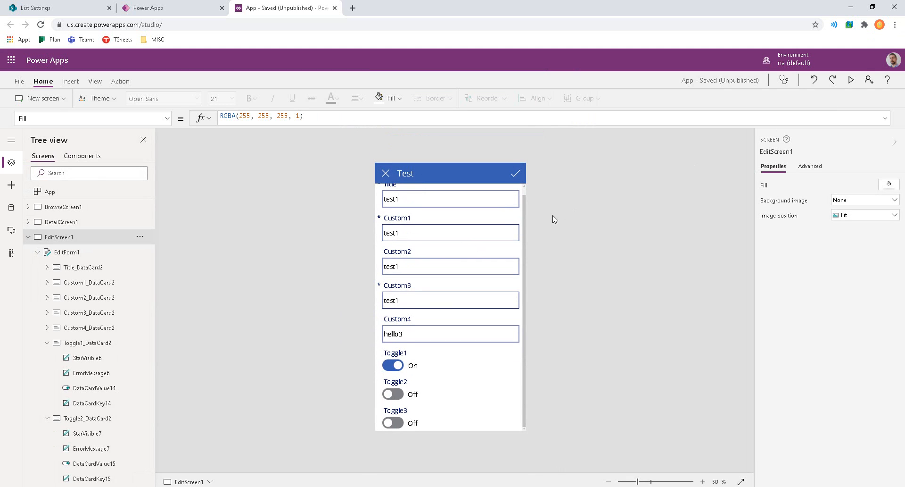